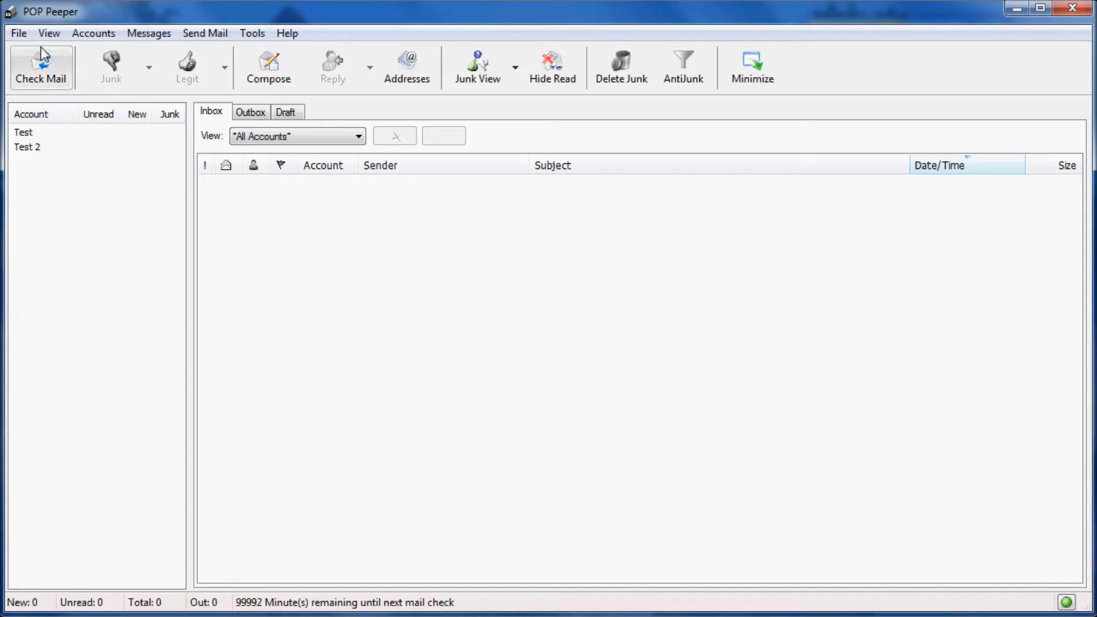
- Check Mail so Mary's, Fiona's (FedEx) and Newegg.com's messages download into the Inbox
left_click(41, 67)
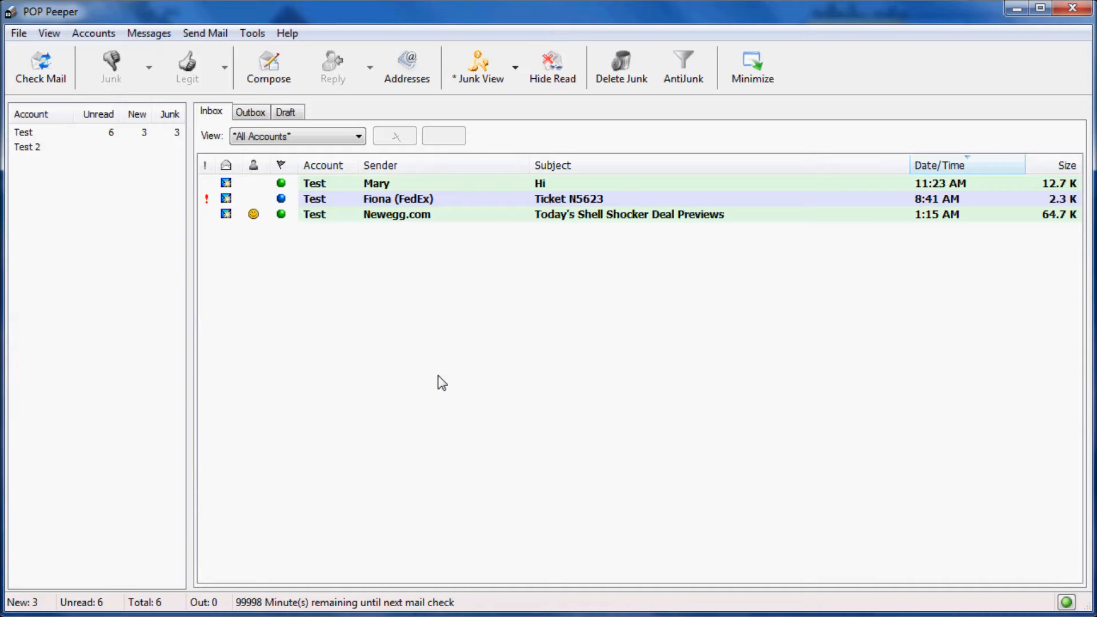
mouse_move(540, 283)
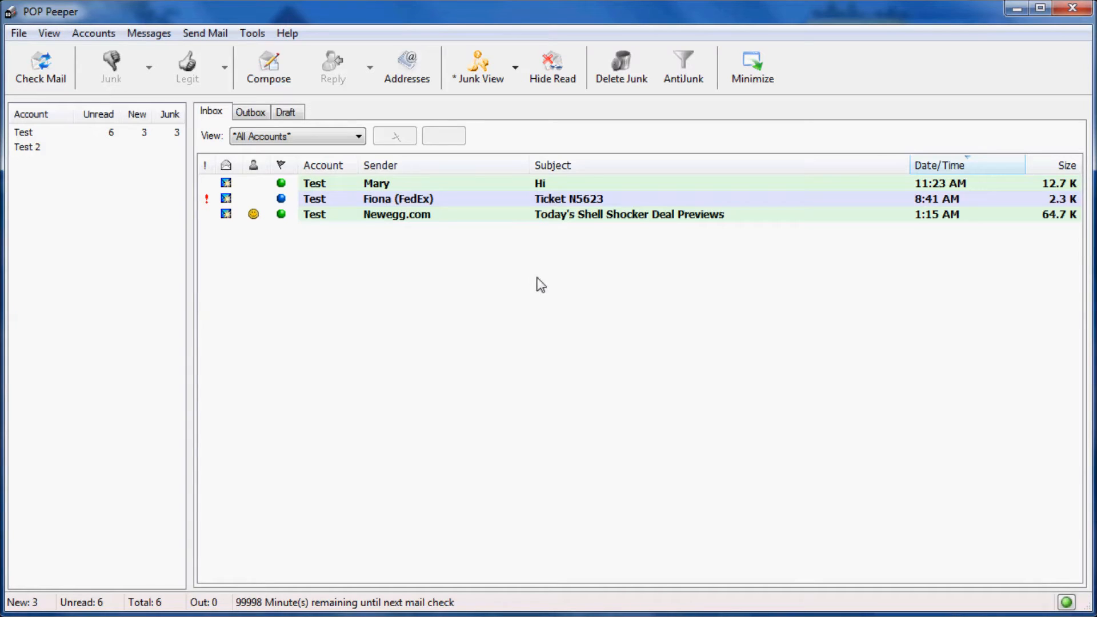
- Mark the Newegg.com deals message as Legit and close it
double_click(397, 214)
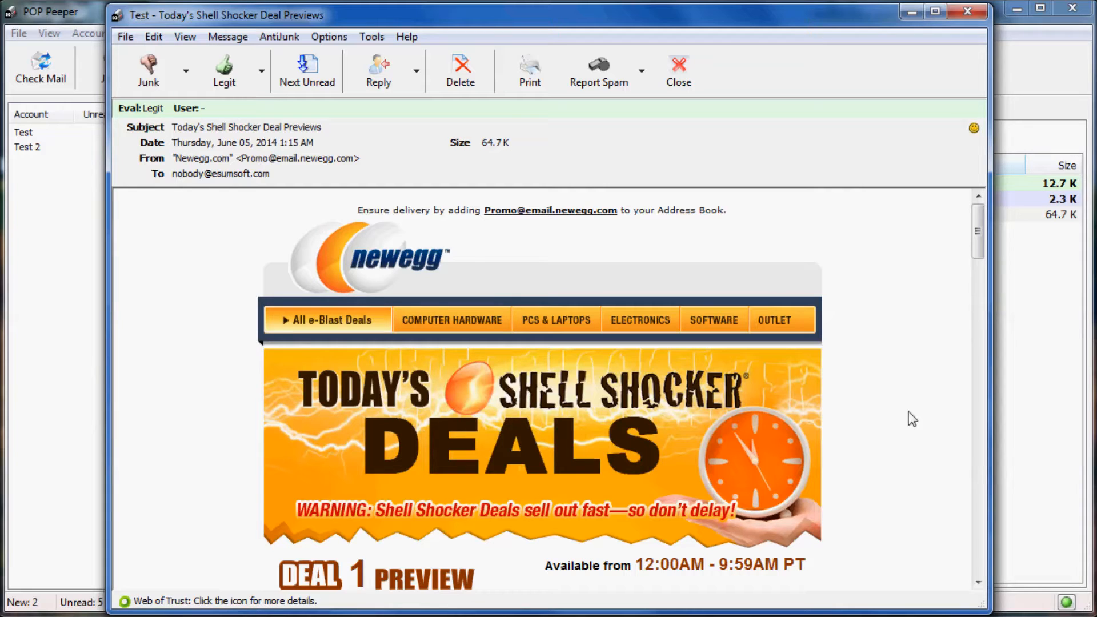
mouse_move(254, 103)
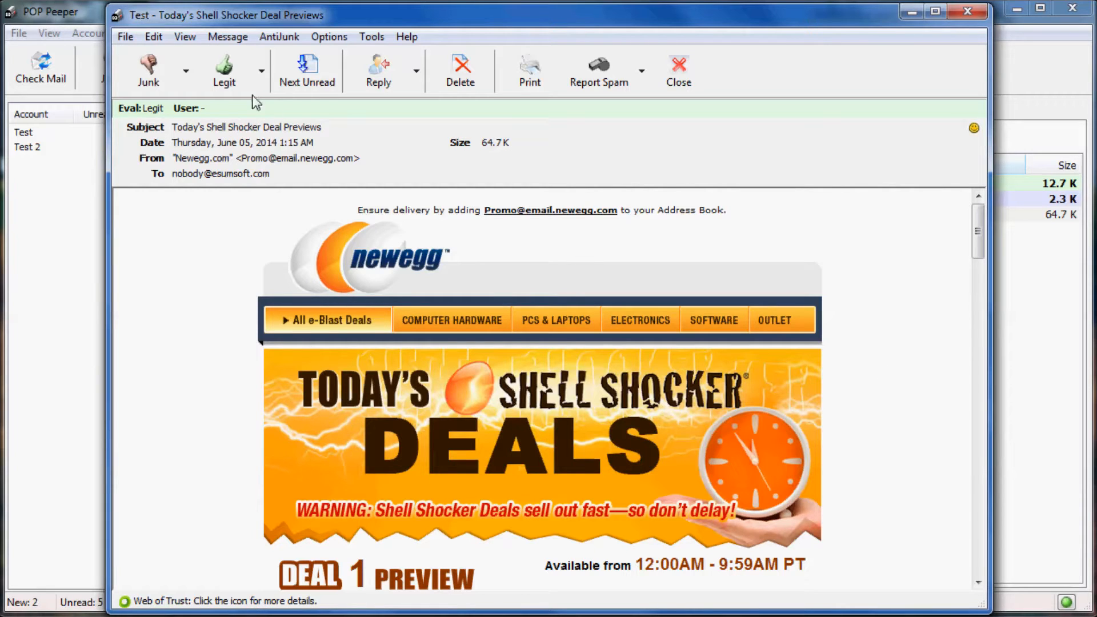
left_click(224, 66)
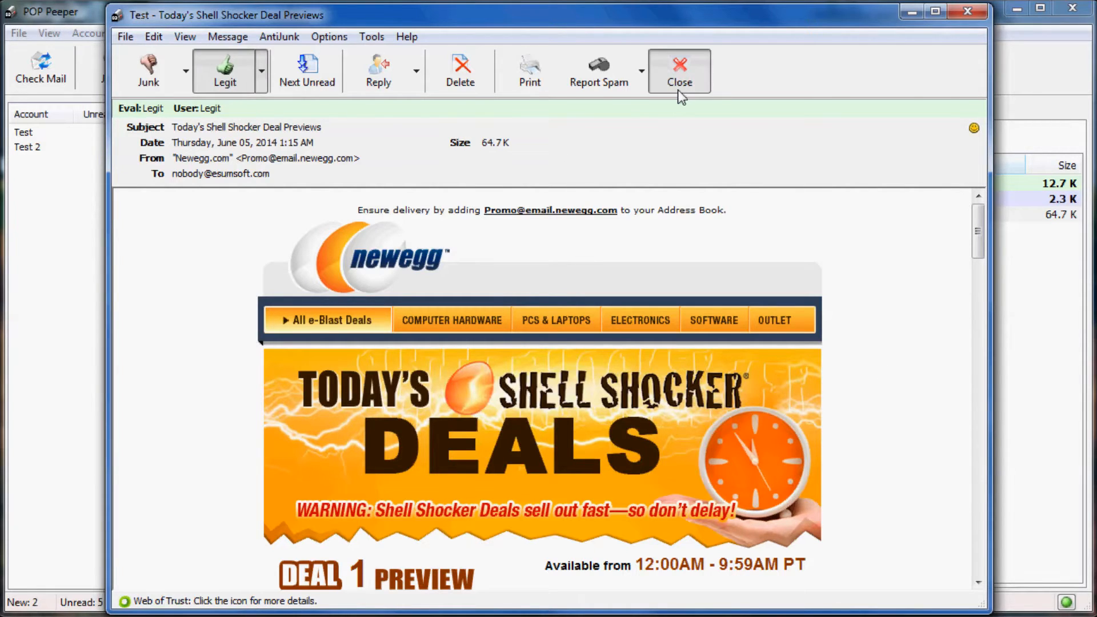
left_click(679, 67)
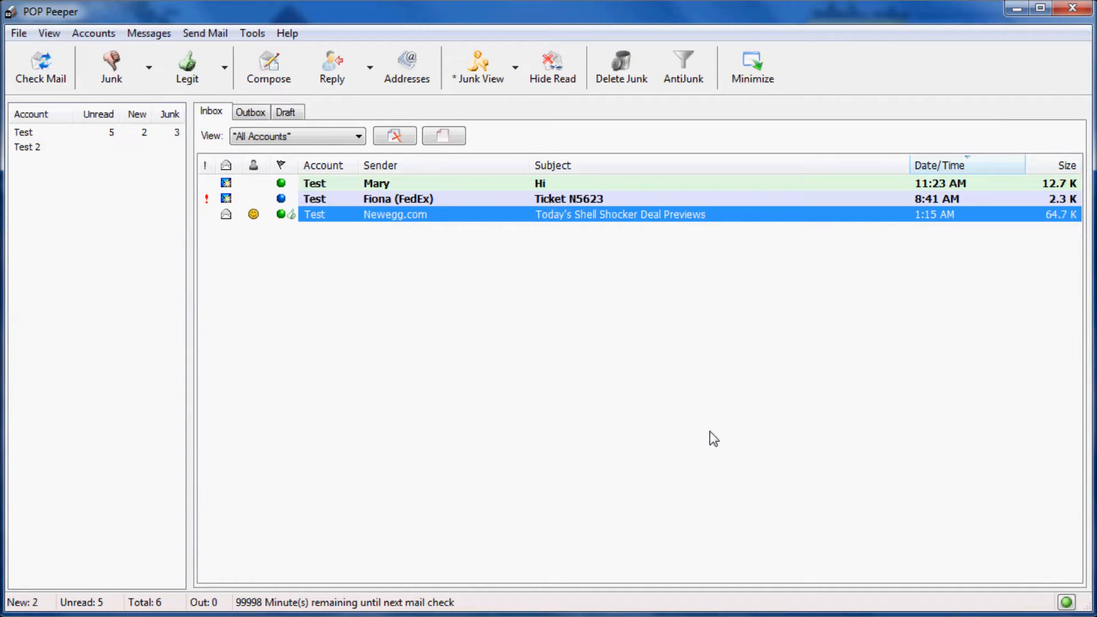
mouse_move(728, 280)
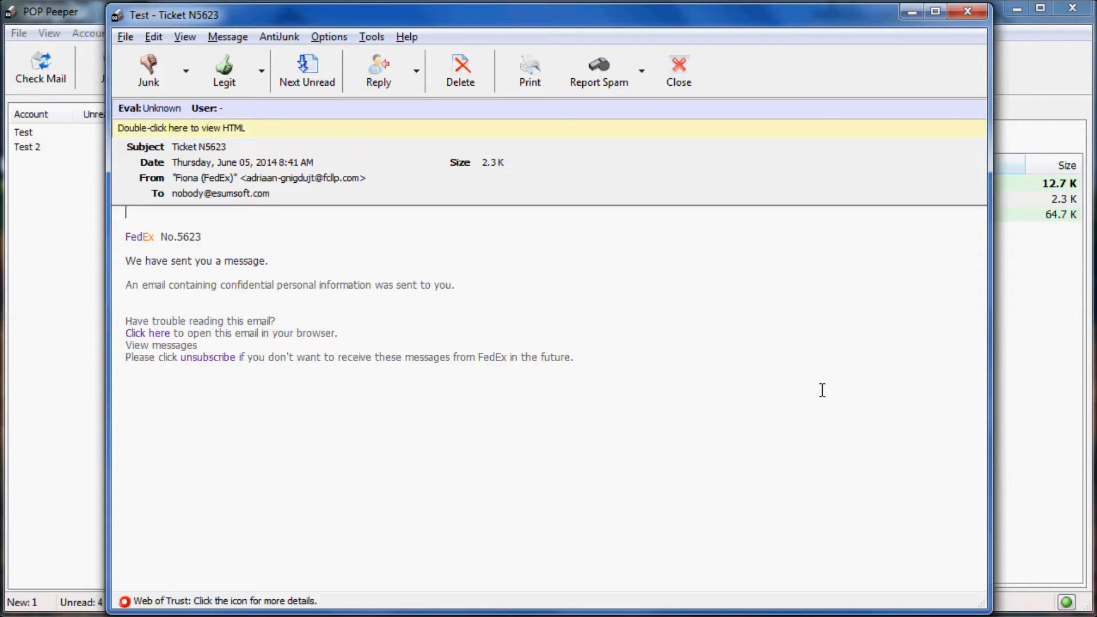
mouse_move(821, 369)
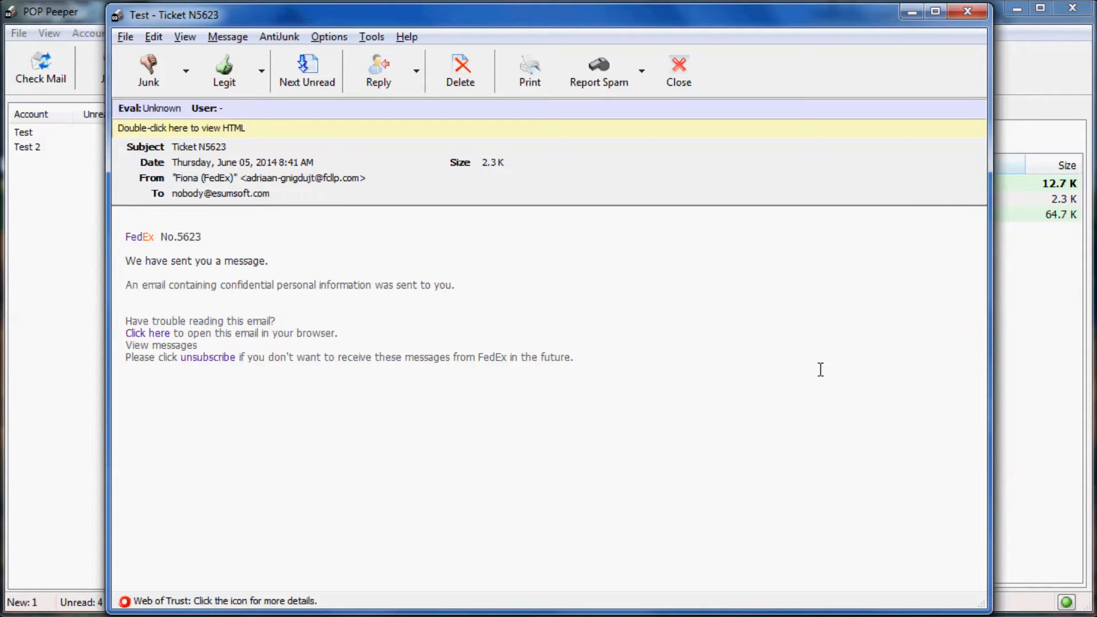
- Show the Report Spam service list for the Fiona (FedEx) Ticket N5623 message
left_click(641, 71)
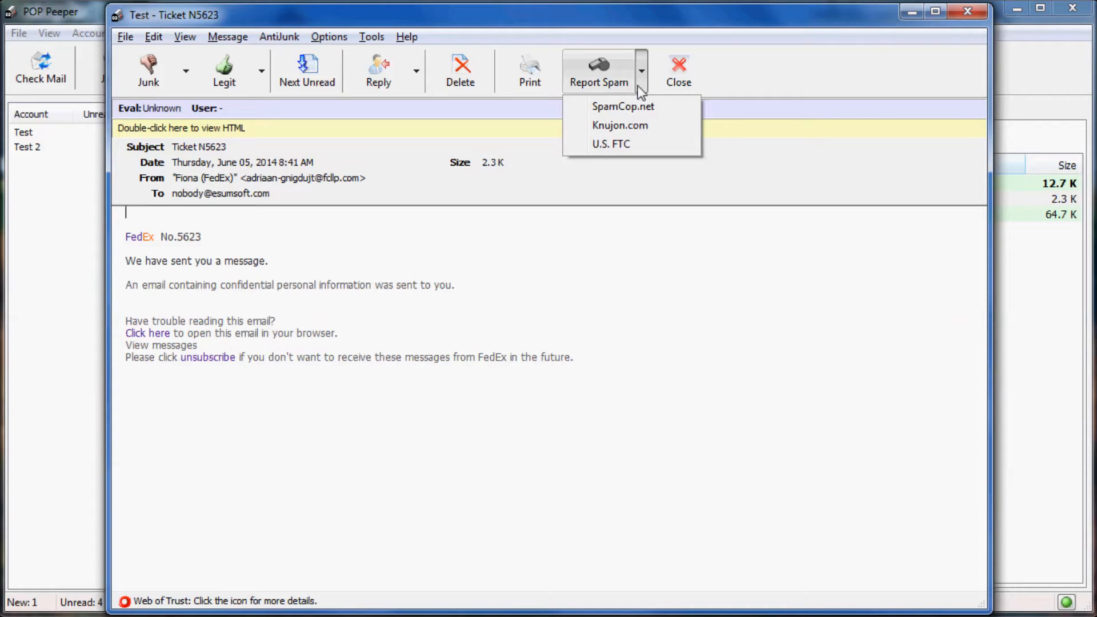
mouse_move(580, 249)
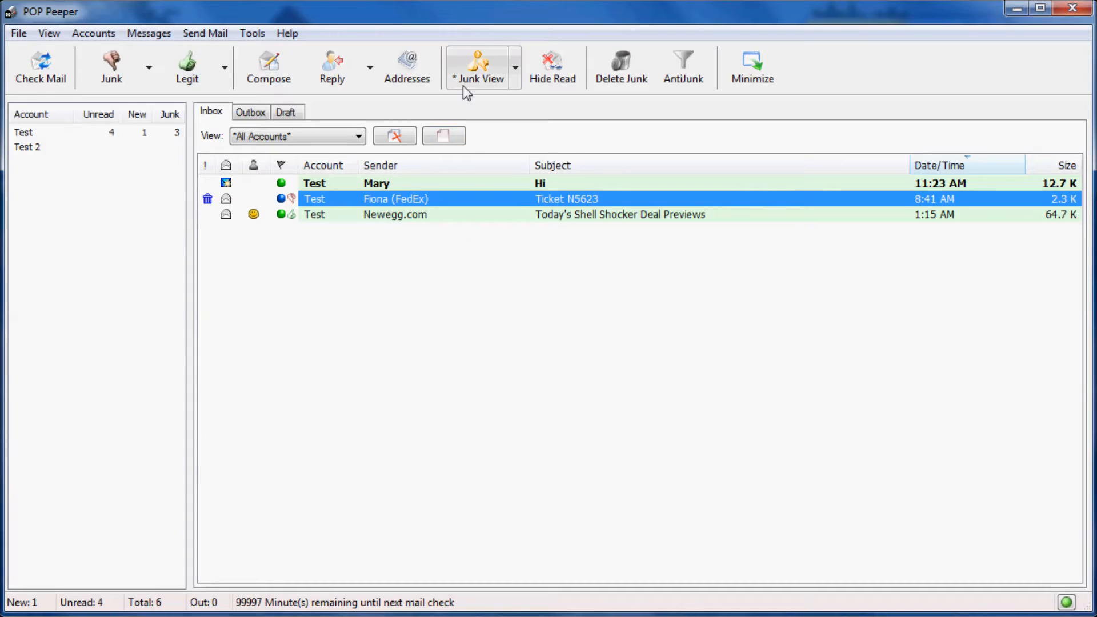
mouse_move(483, 74)
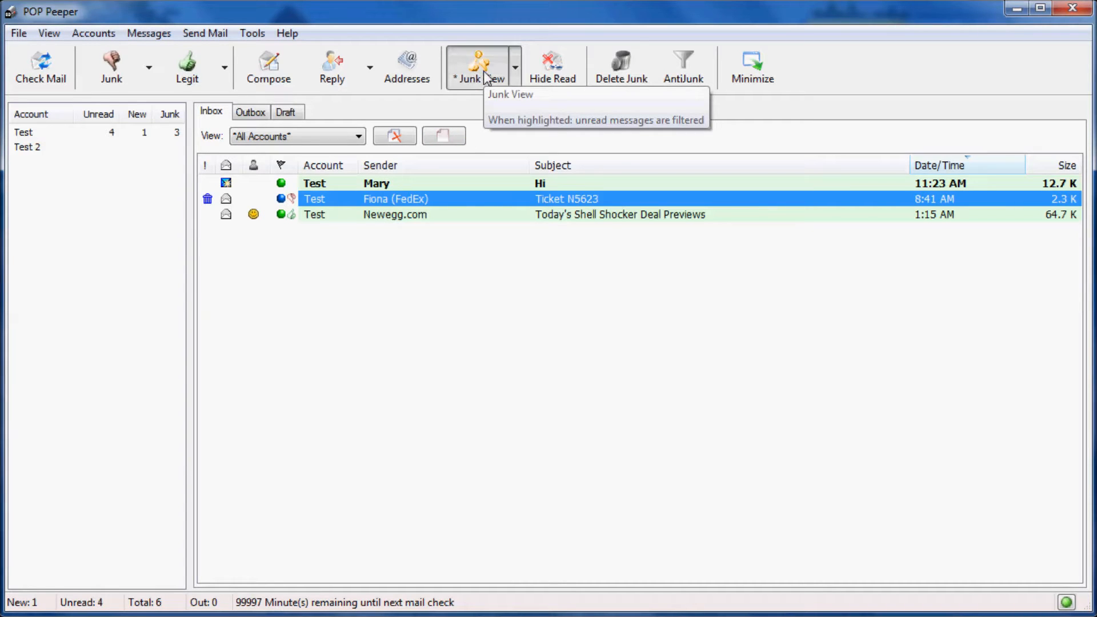
- Switch to Junk View and delete the three junk messages, confirming with Yes
left_click(478, 65)
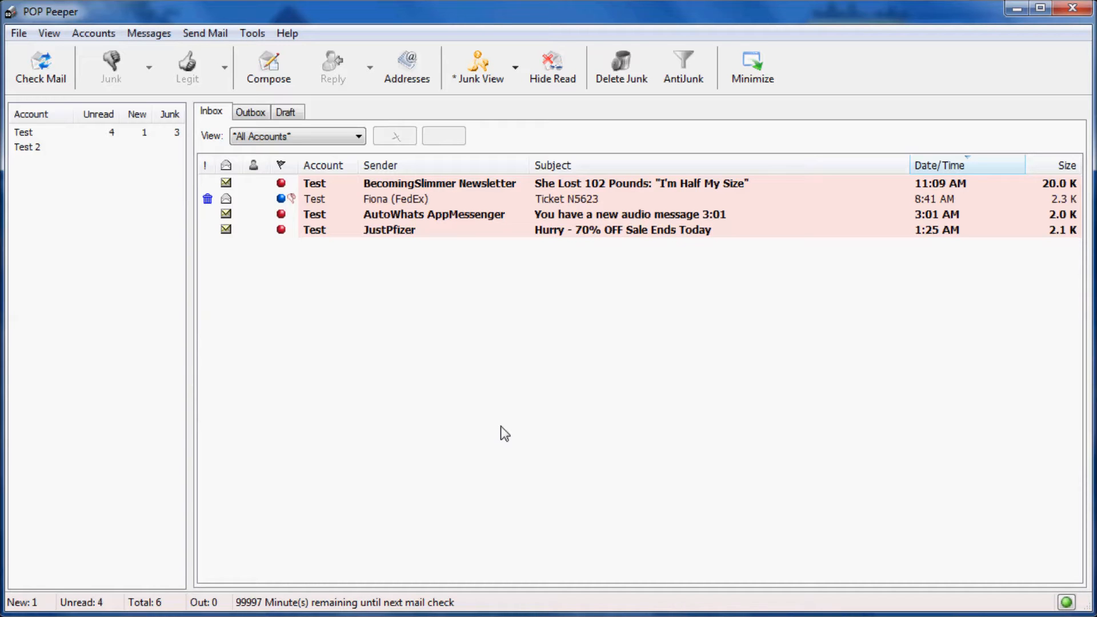
left_click(621, 64)
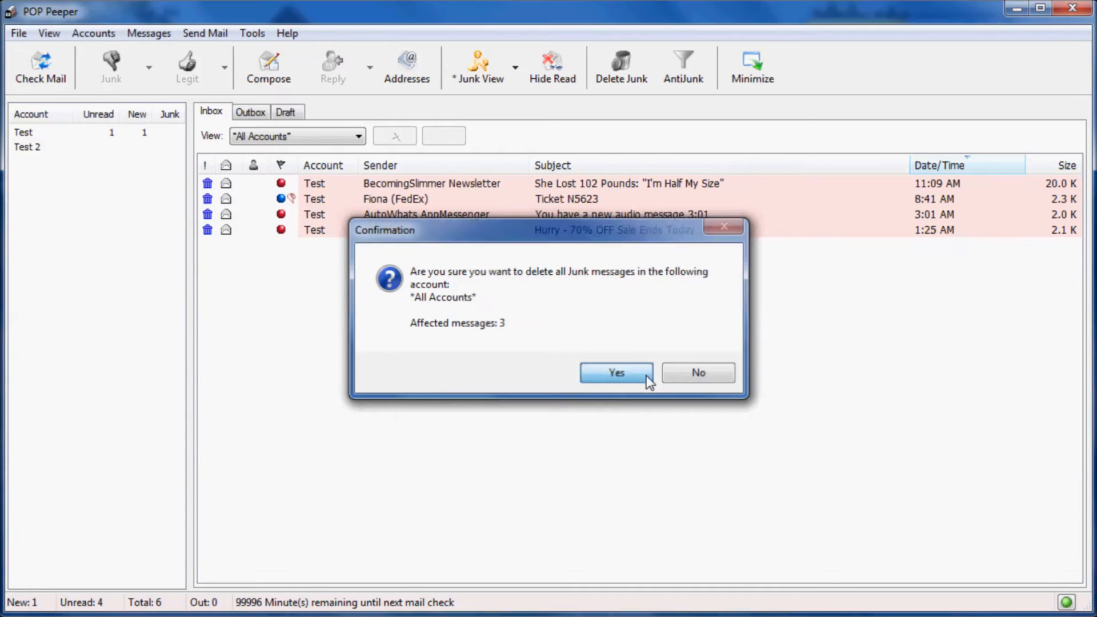
left_click(615, 372)
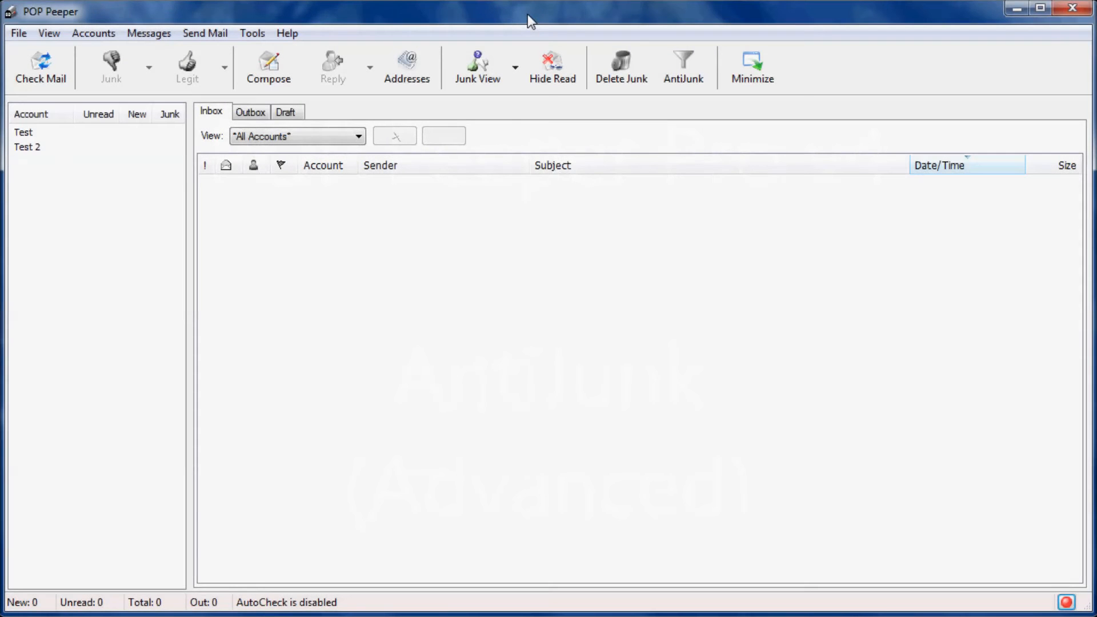
- Open AntiJunk and browse White List, Black List, Rules, URI BlackList, Bayesian and DNS BlackList pages
left_click(684, 60)
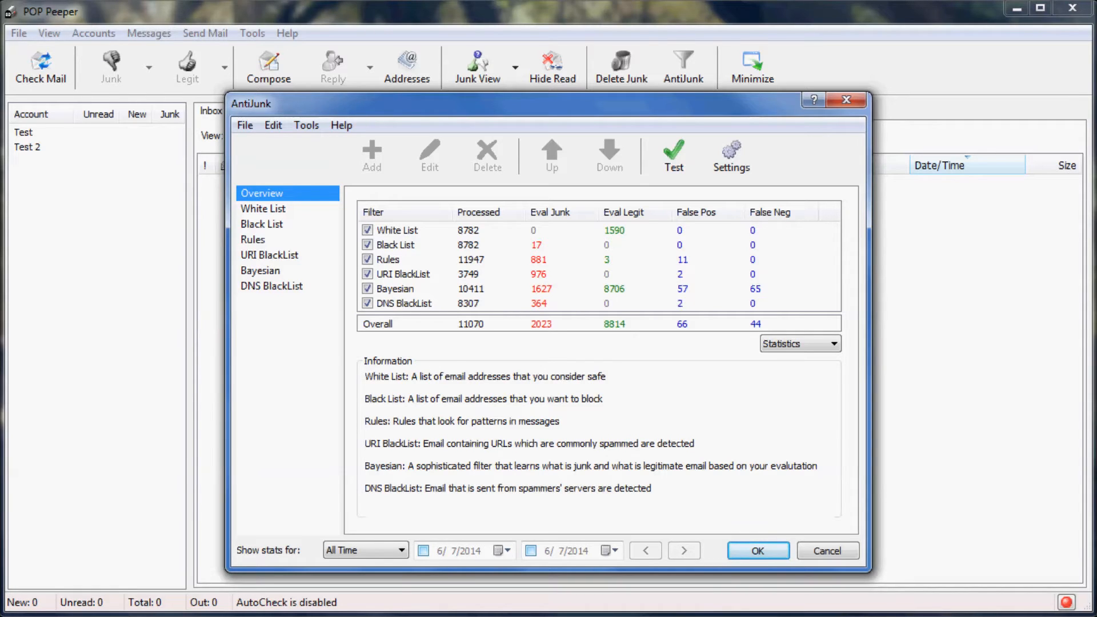
left_click(263, 208)
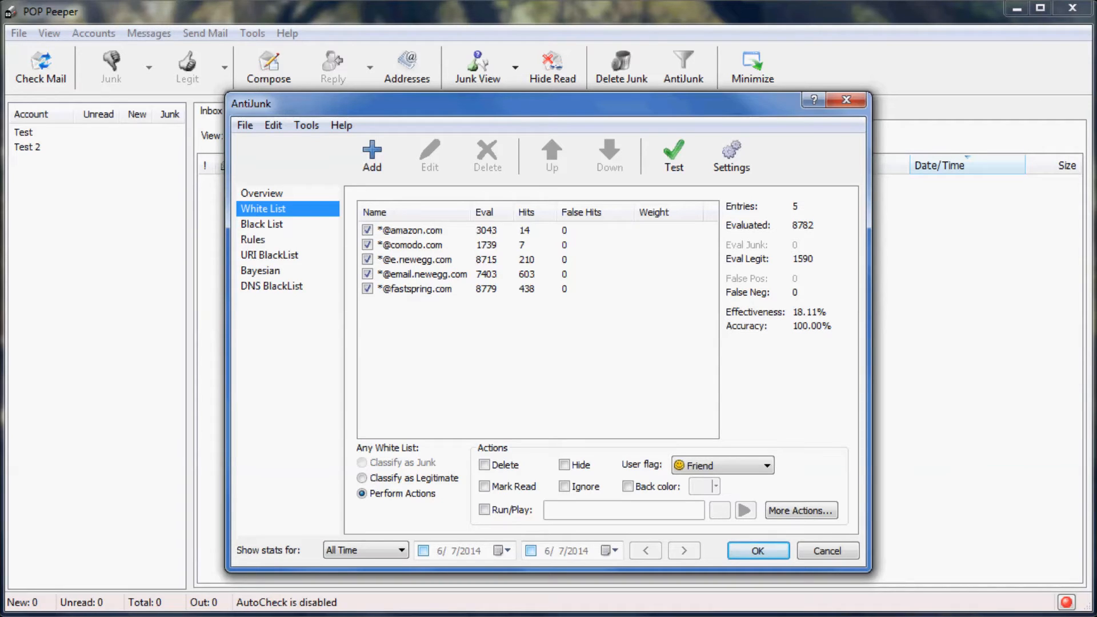
left_click(261, 224)
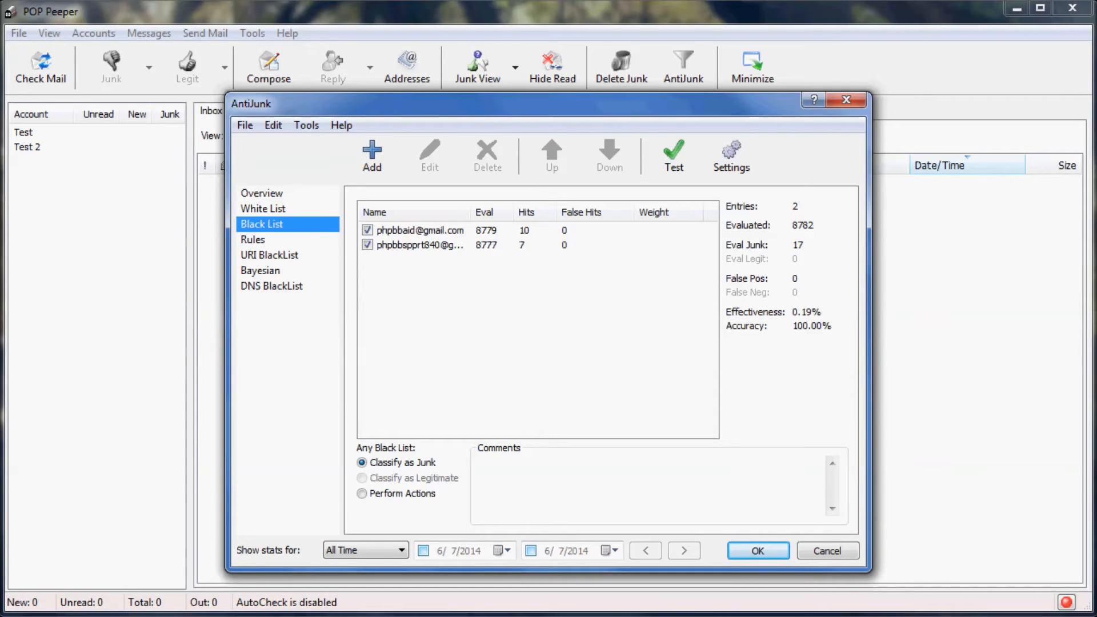
left_click(252, 240)
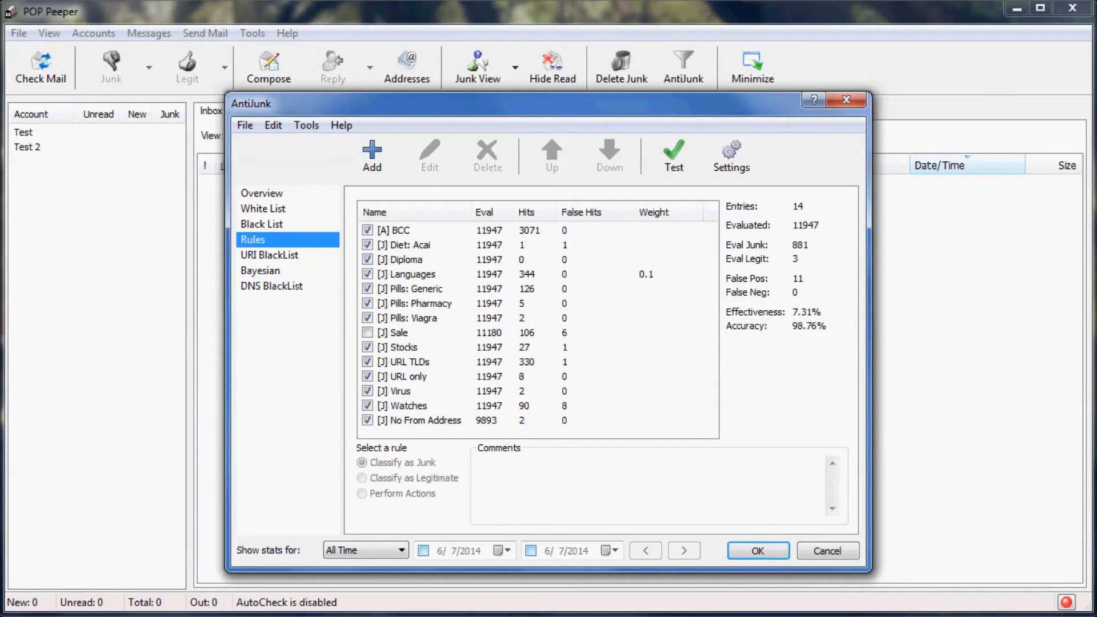
left_click(269, 255)
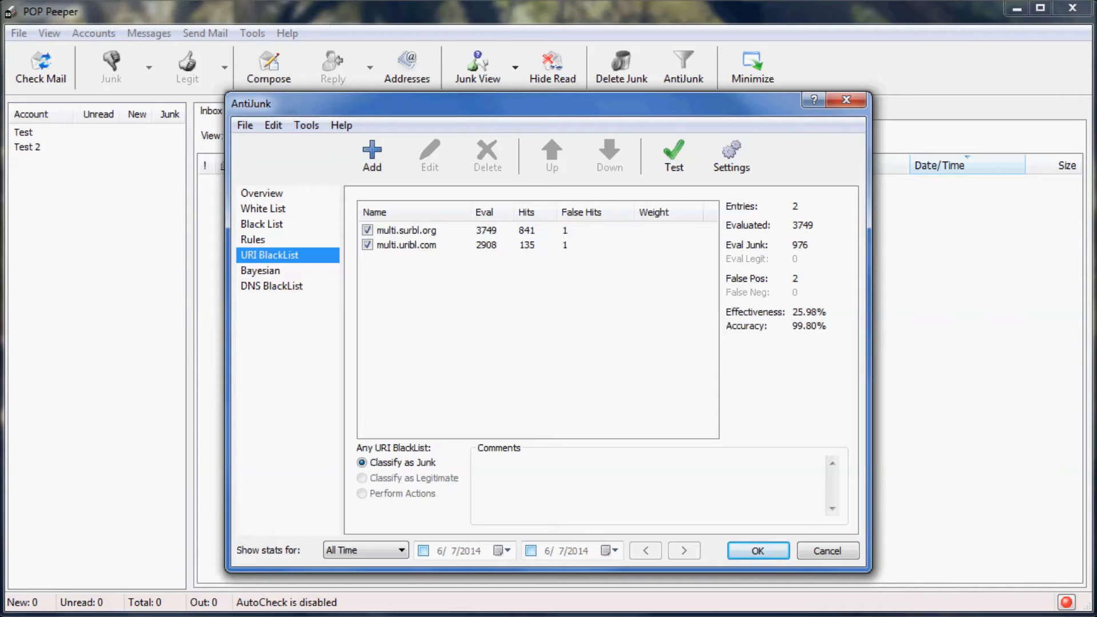
left_click(260, 271)
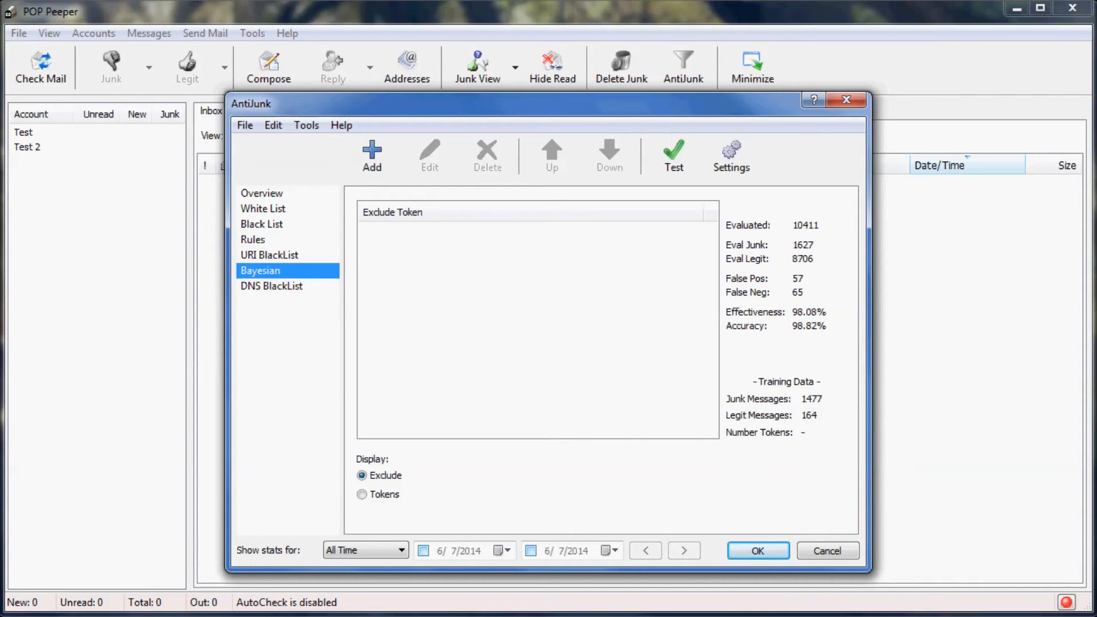
left_click(271, 285)
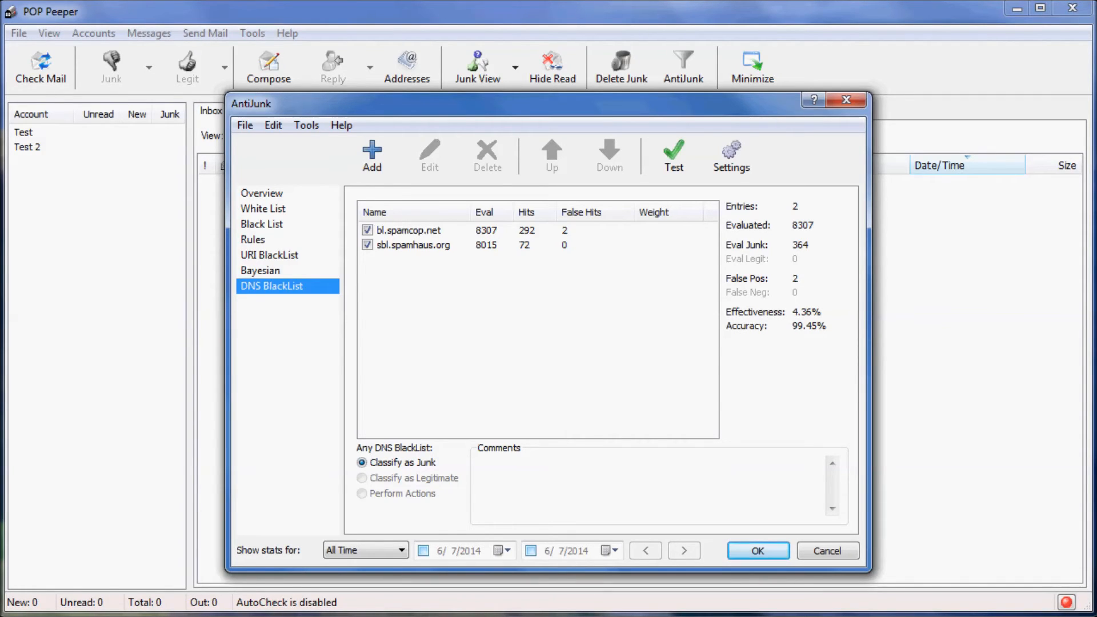
left_click(306, 125)
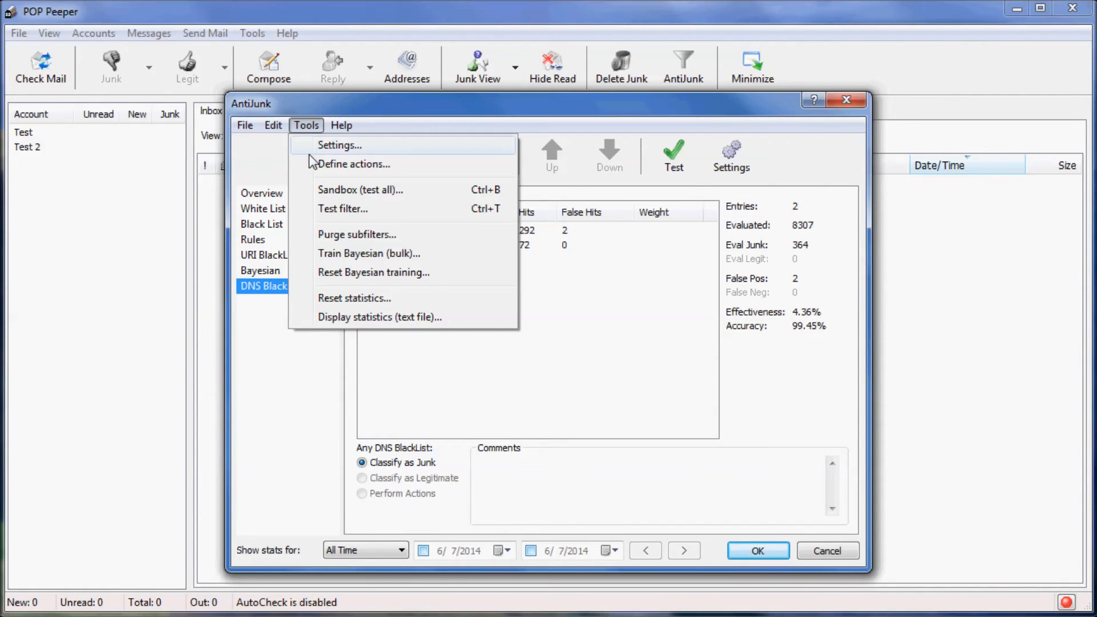
left_click(338, 144)
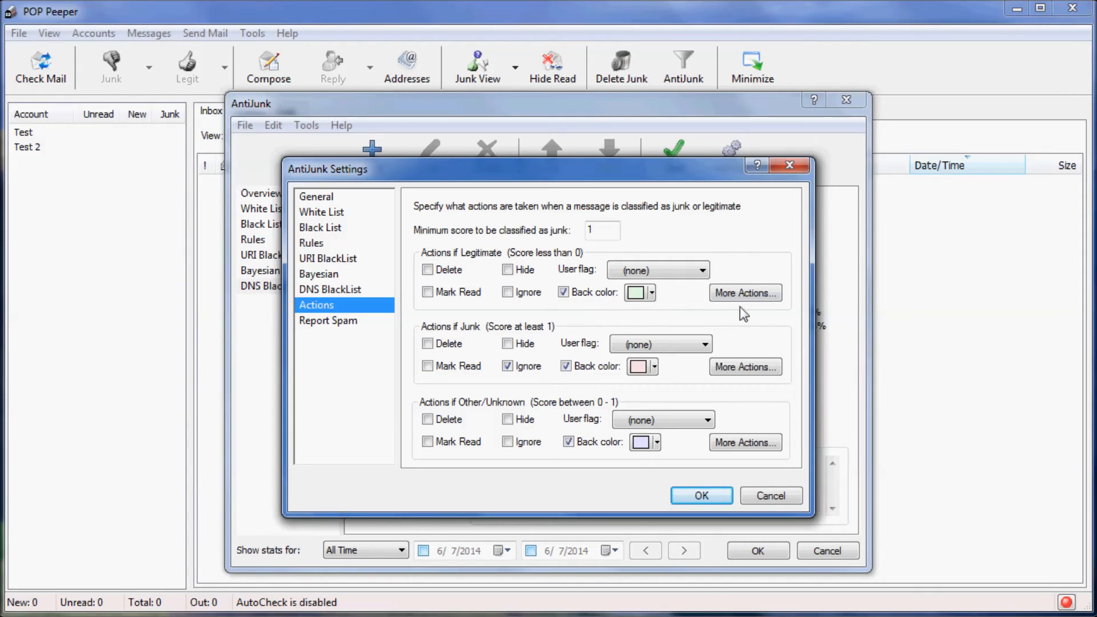
left_click(745, 367)
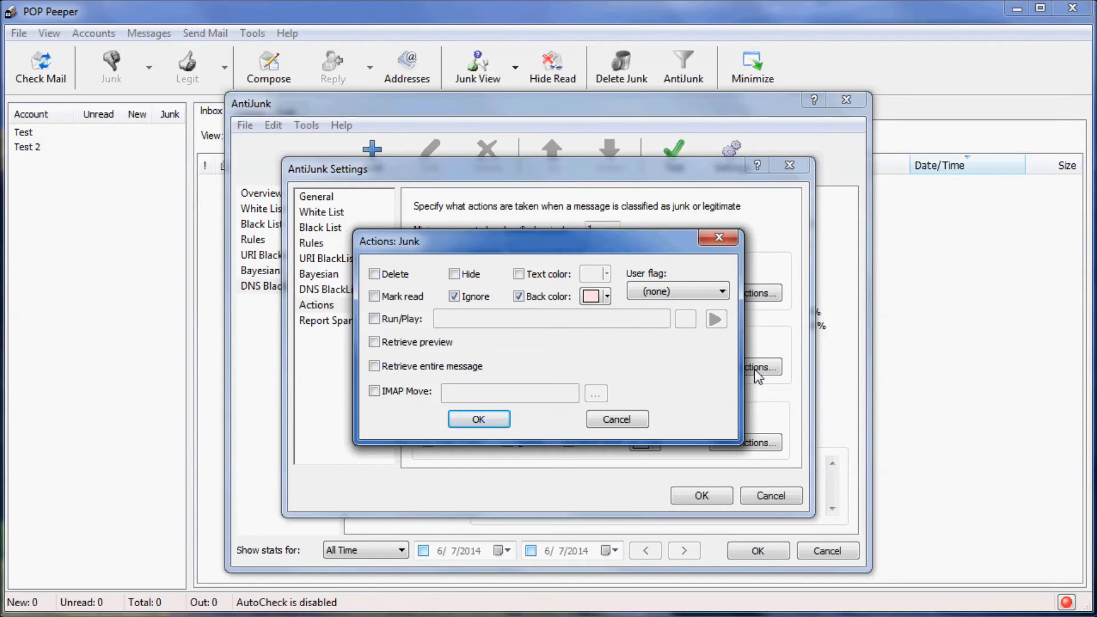
mouse_move(641, 418)
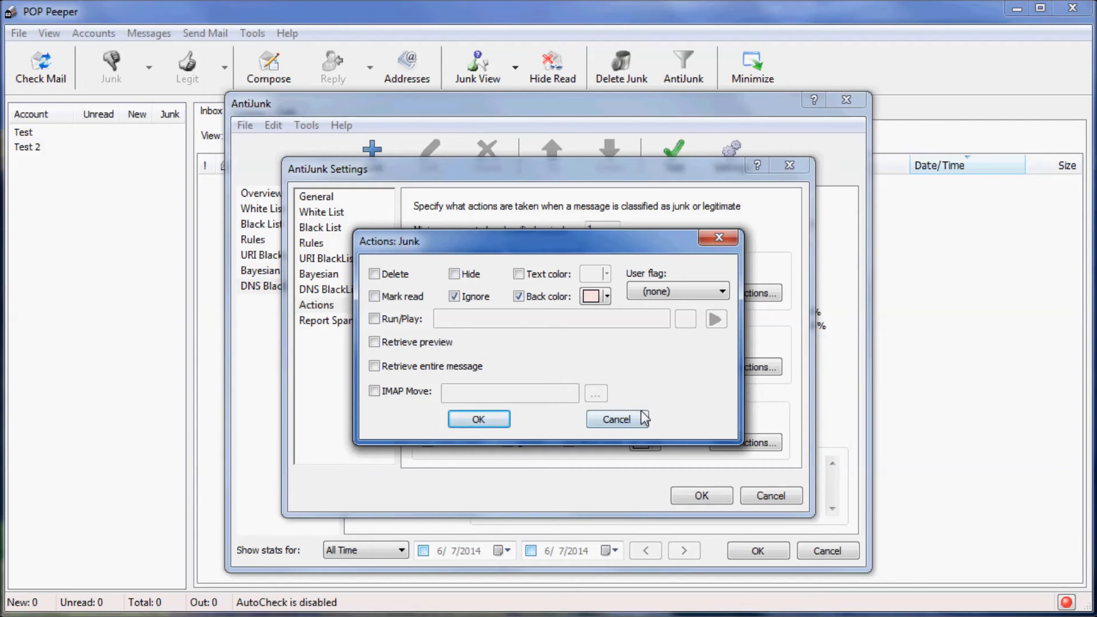
left_click(616, 419)
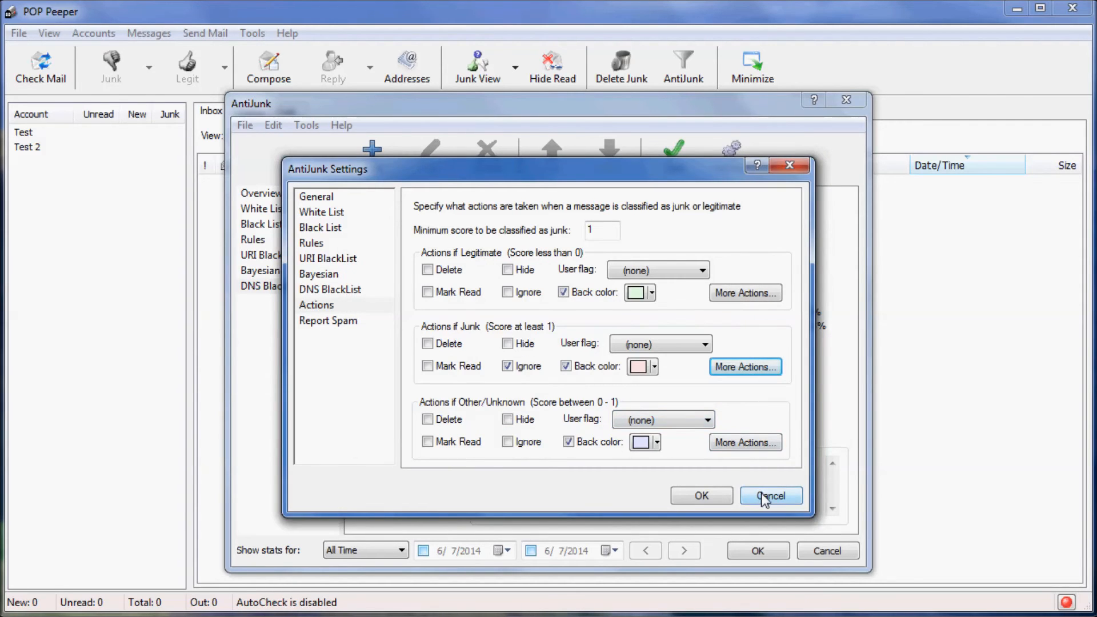
left_click(771, 495)
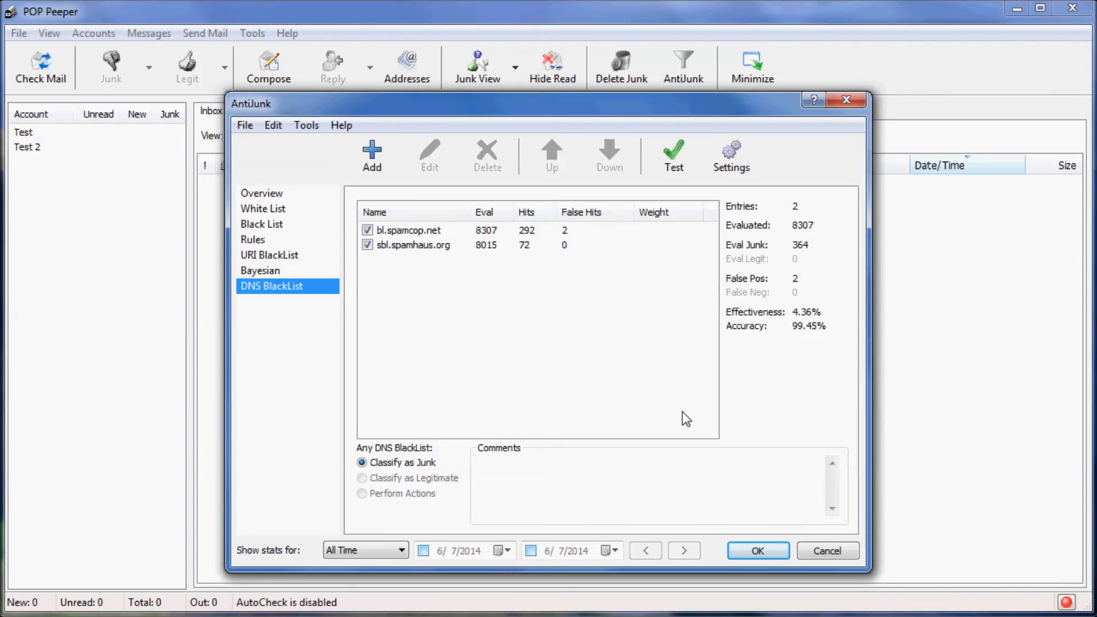
- Browse the AntiJunk File and Edit menus, then show the Rules page
left_click(244, 125)
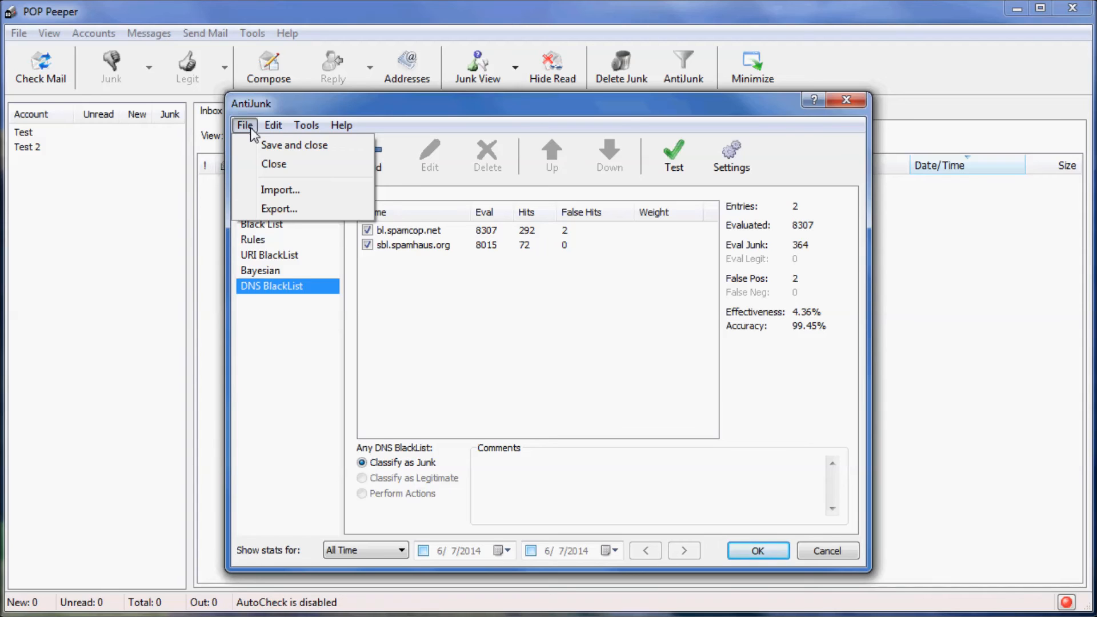
left_click(273, 125)
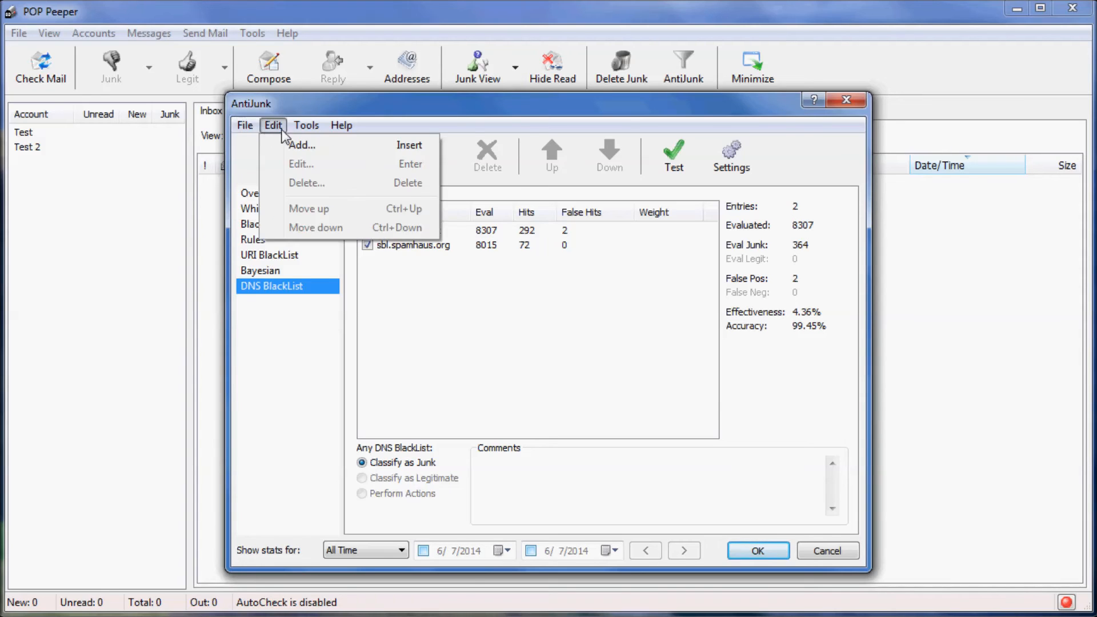
left_click(306, 125)
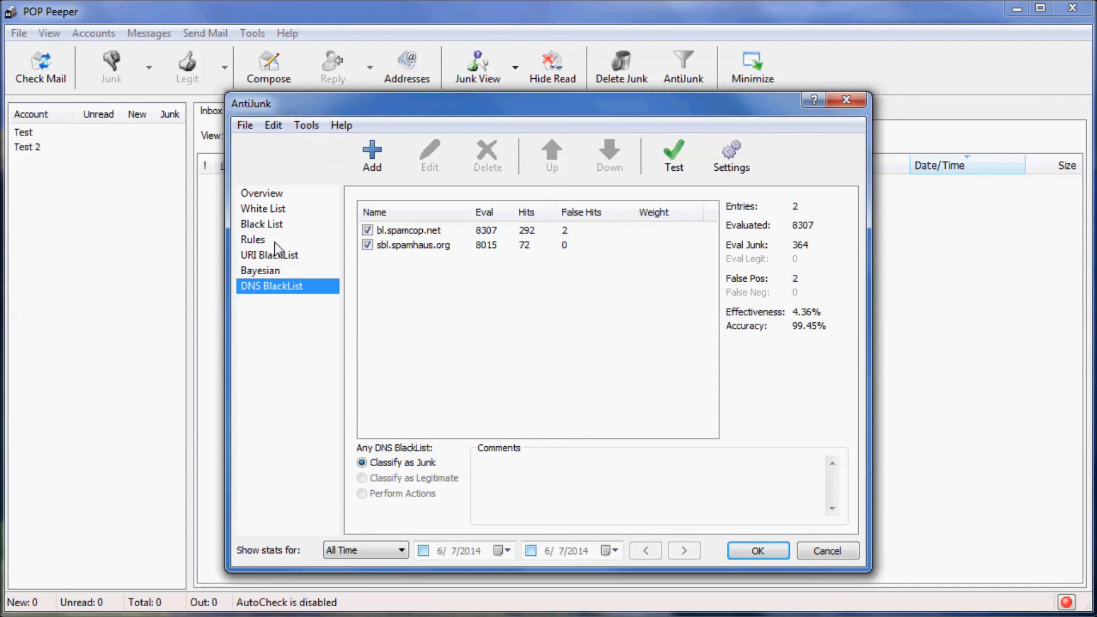
left_click(252, 239)
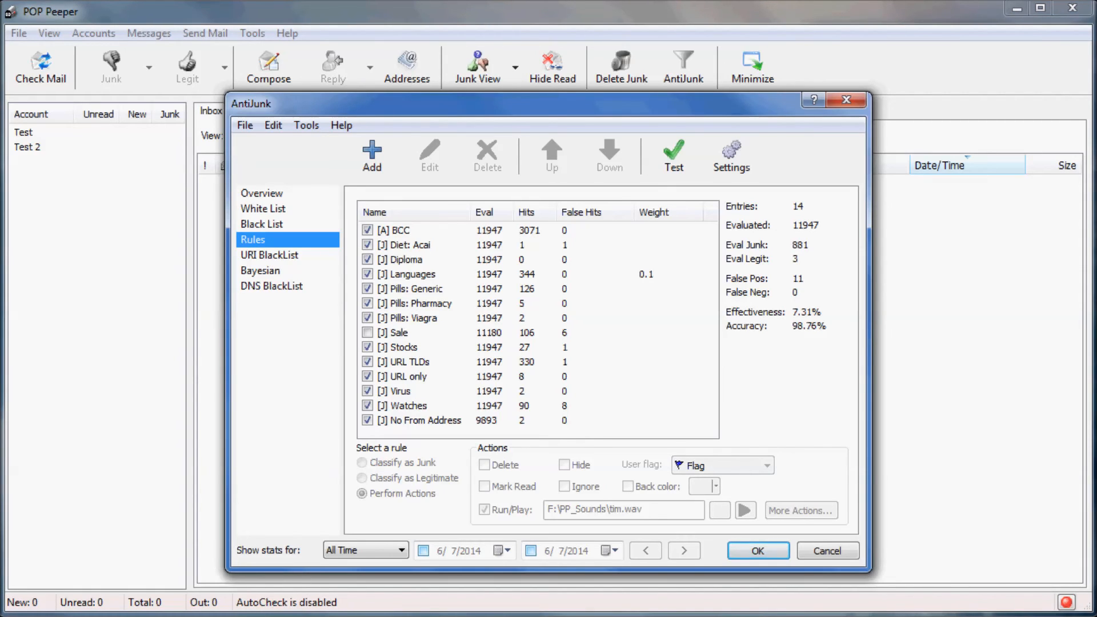
left_click(372, 152)
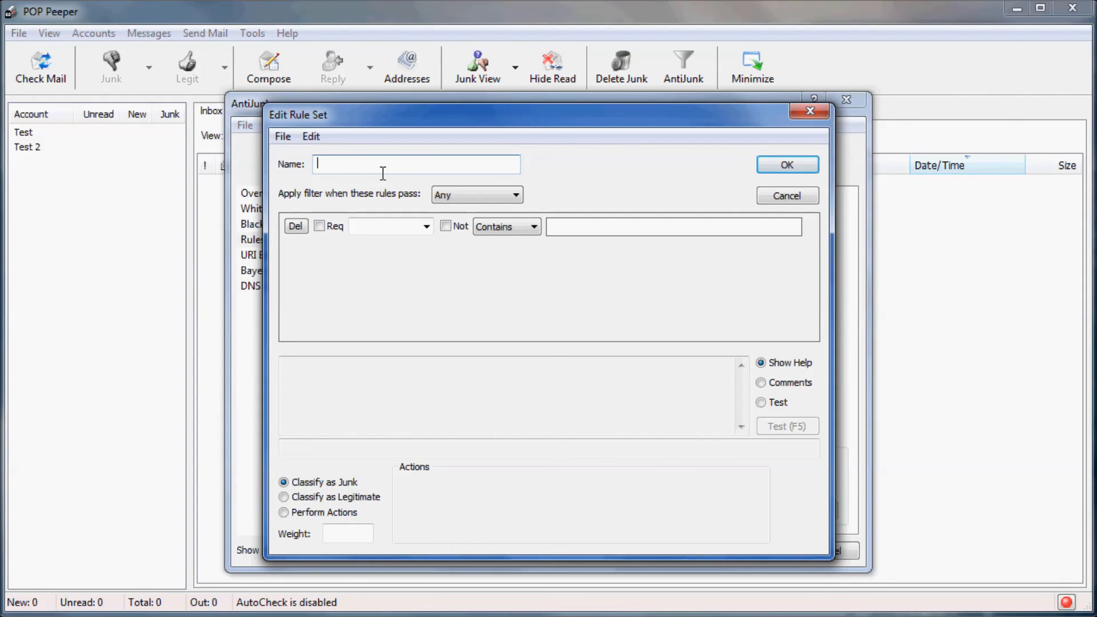
type("Tim")
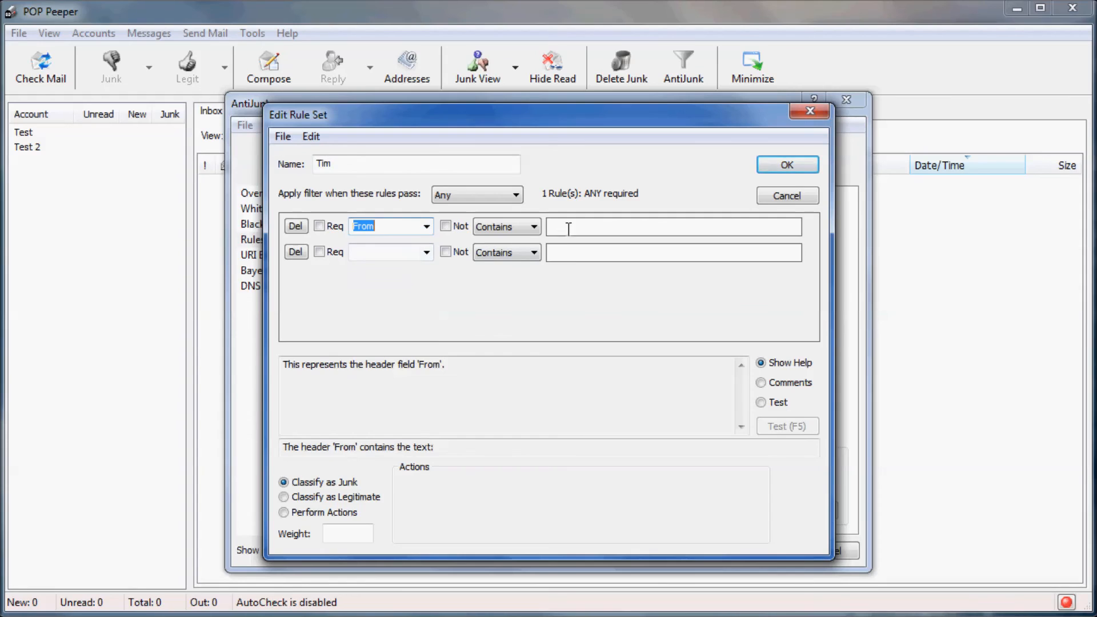
type("tim@example.com")
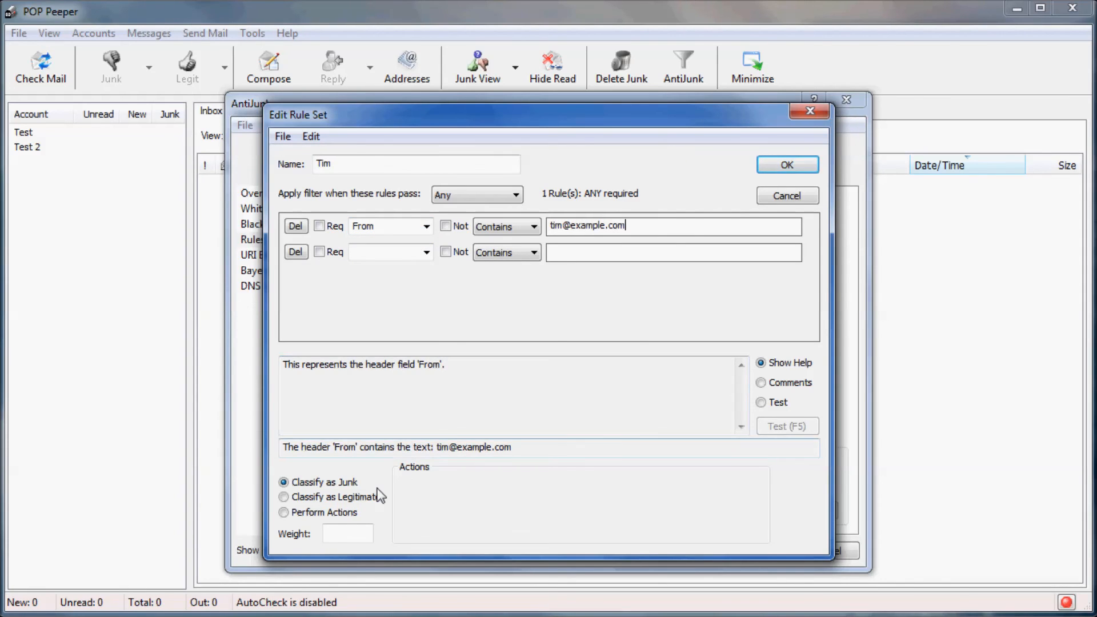
left_click(283, 512)
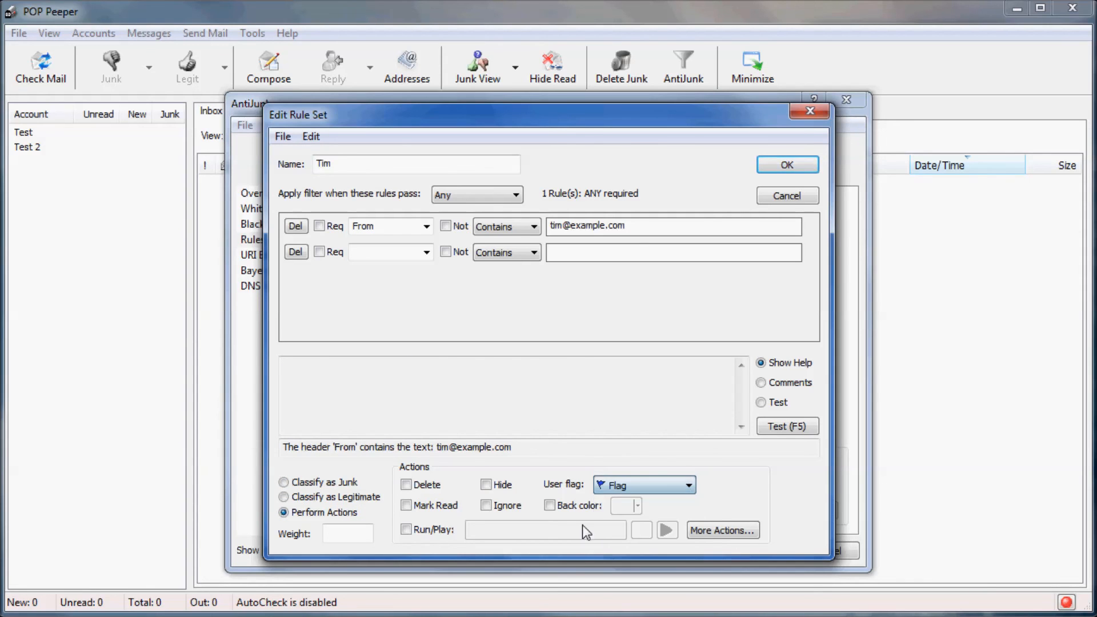
left_click(404, 529)
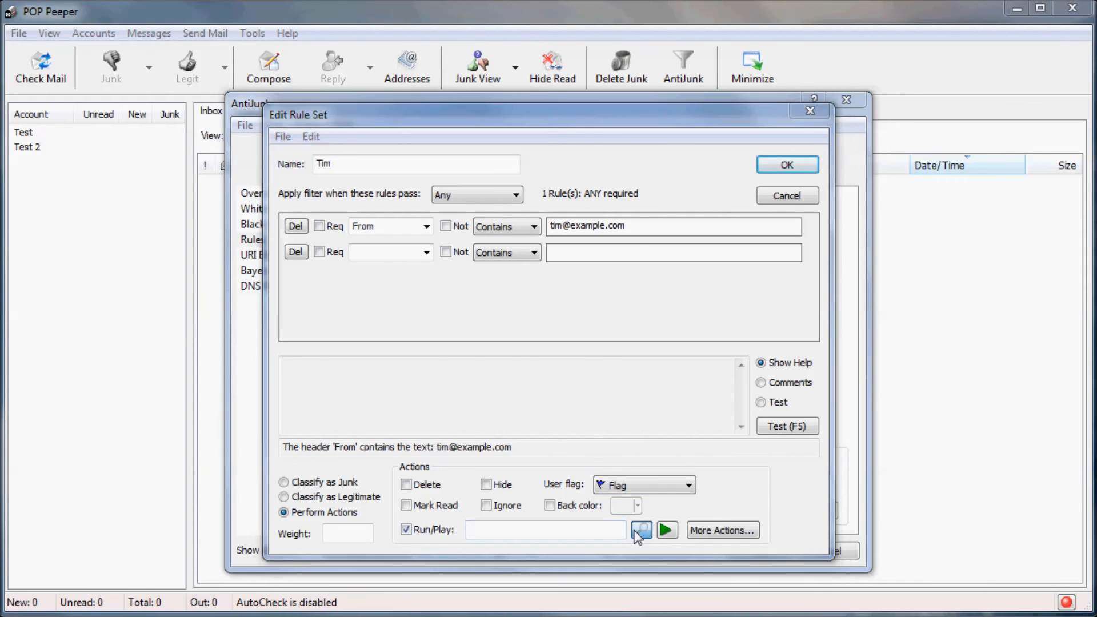
left_click(641, 529)
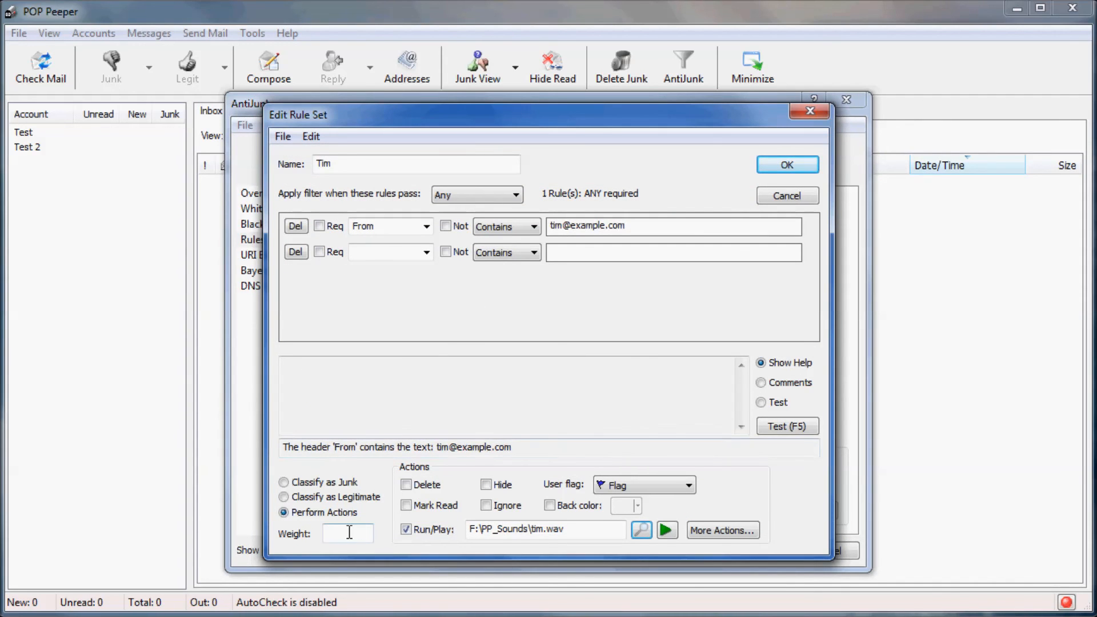
- Give the Tim rule weight -1, save the AntiJunk changes, and check mail
type("-1")
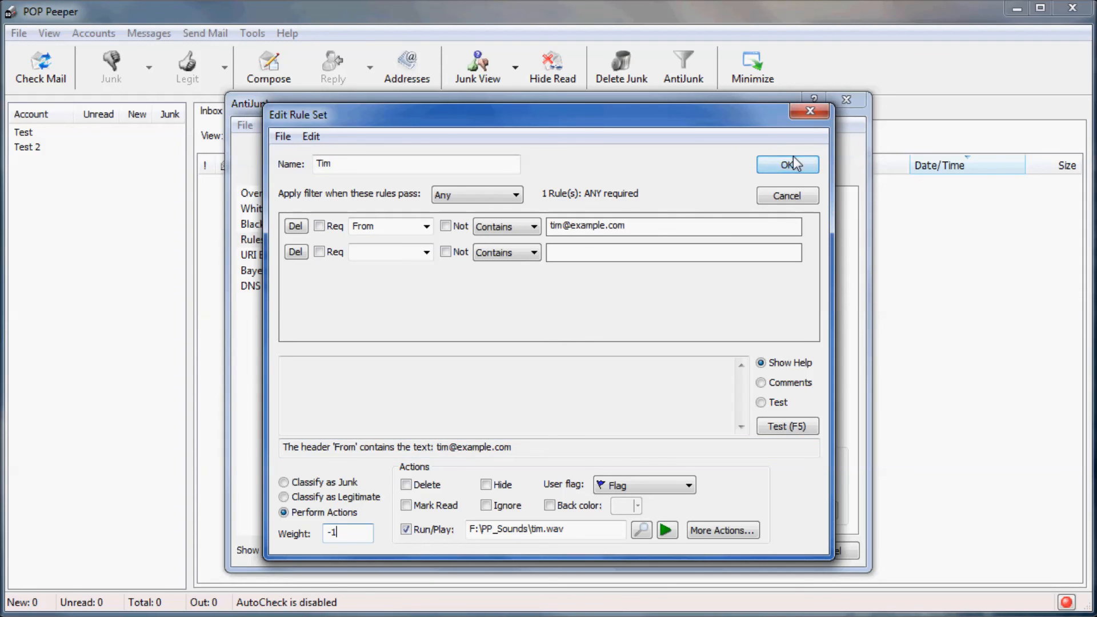
left_click(787, 164)
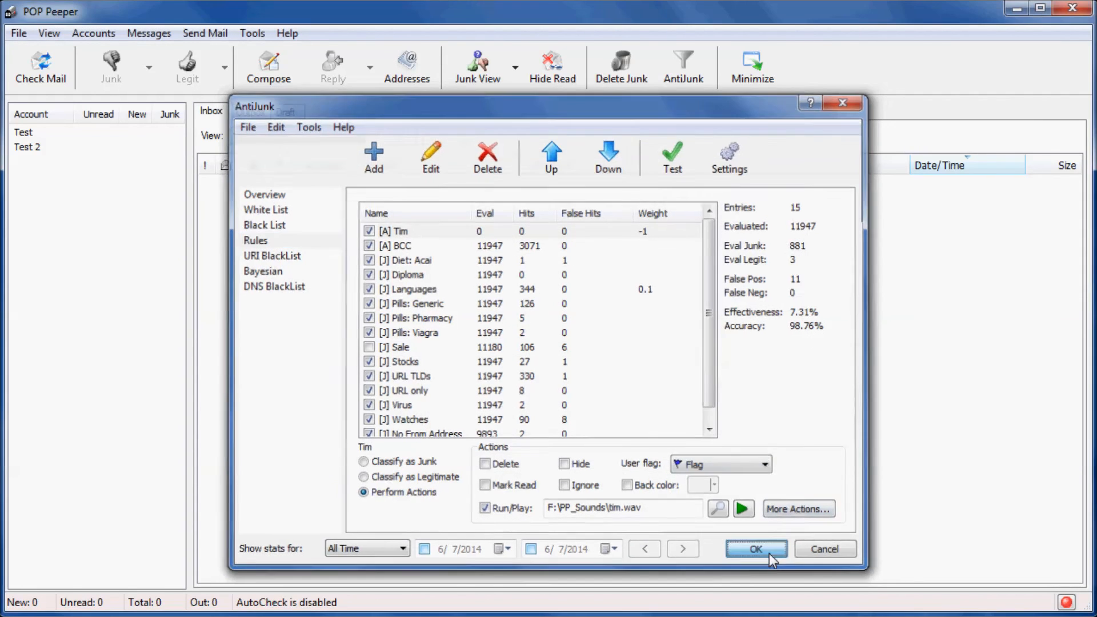
left_click(756, 549)
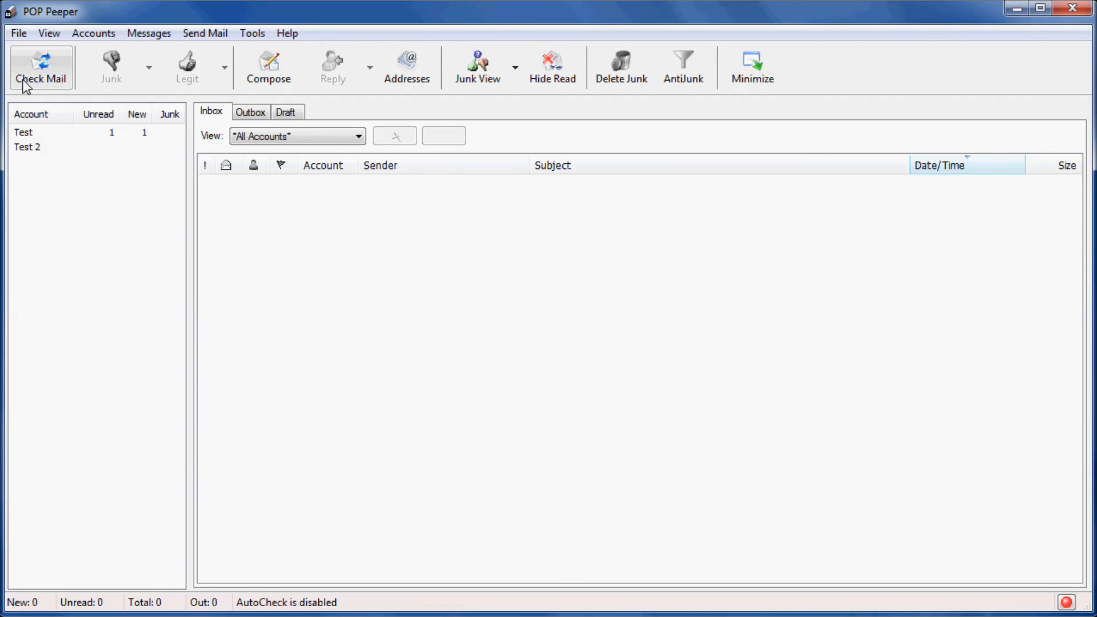
left_click(40, 66)
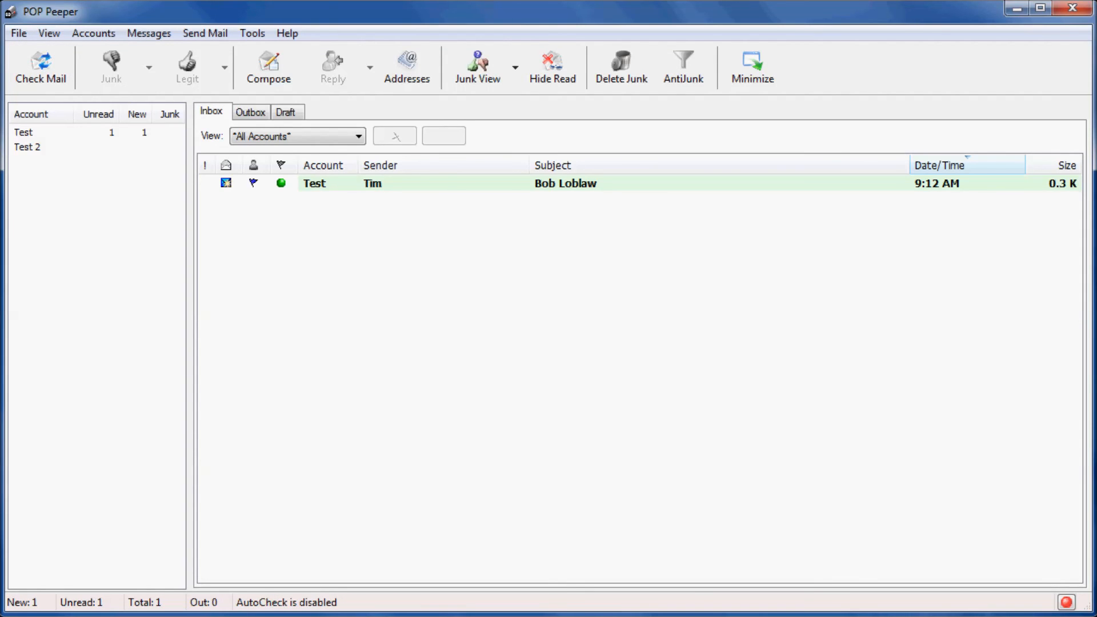